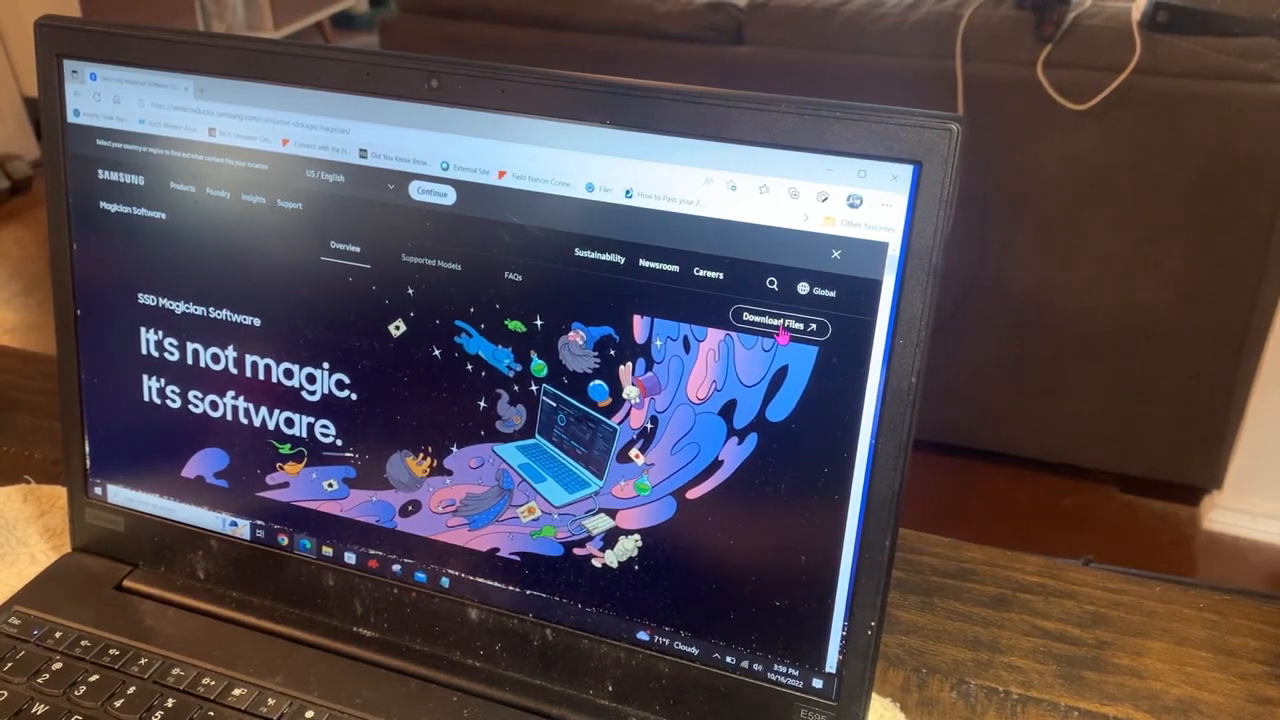
# Locate the Data Migration Software for Consumer SSD entry on the Samsung SSD downloads page
pyautogui.click(780, 324)
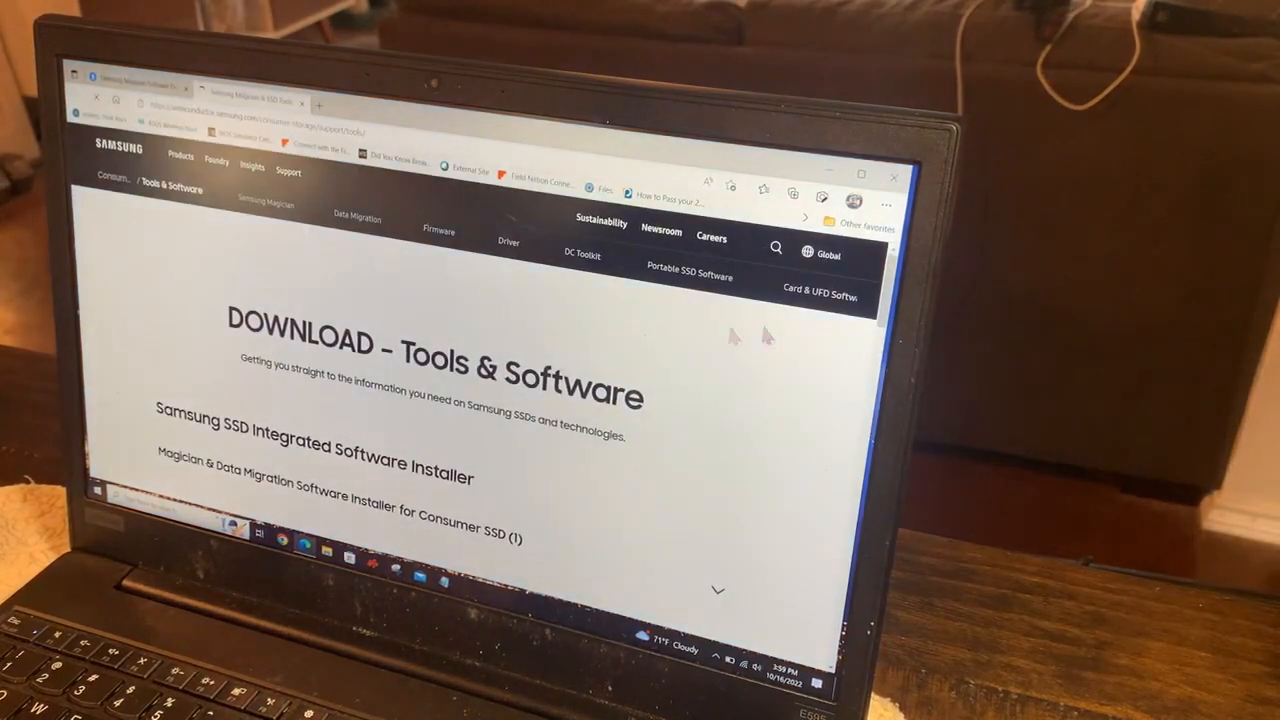
pyautogui.click(718, 590)
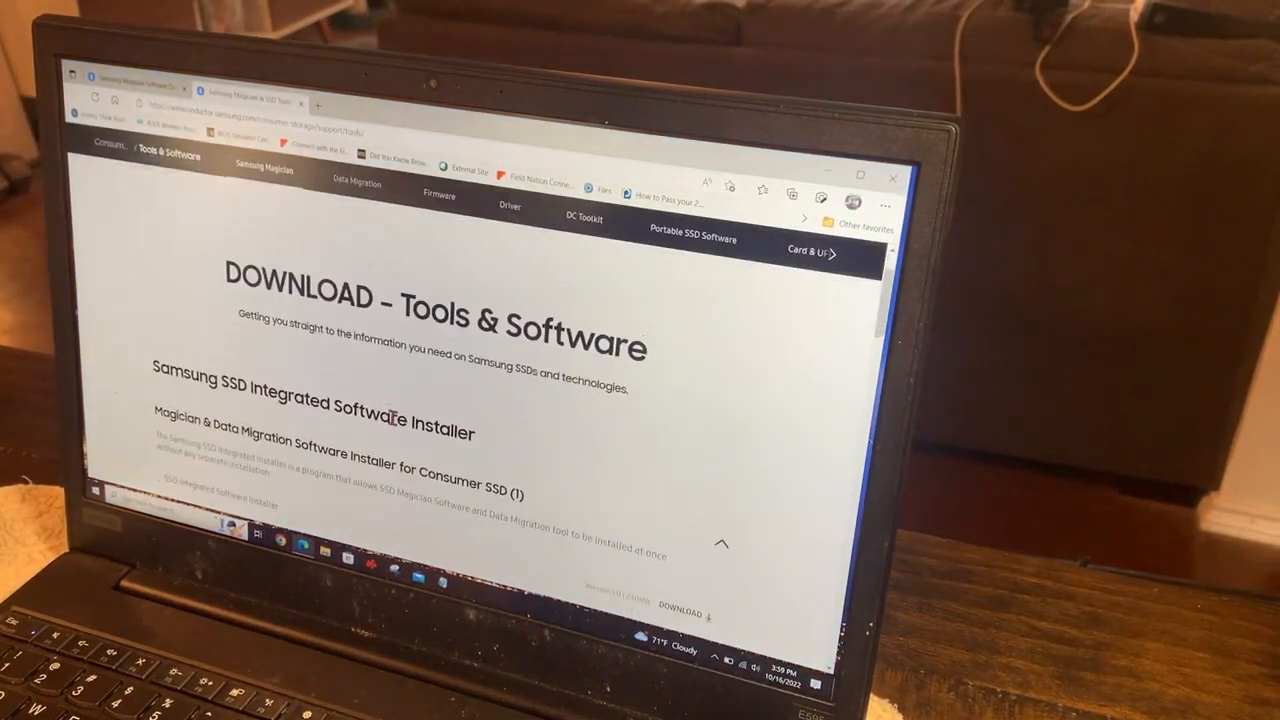
pyautogui.scroll(-3)
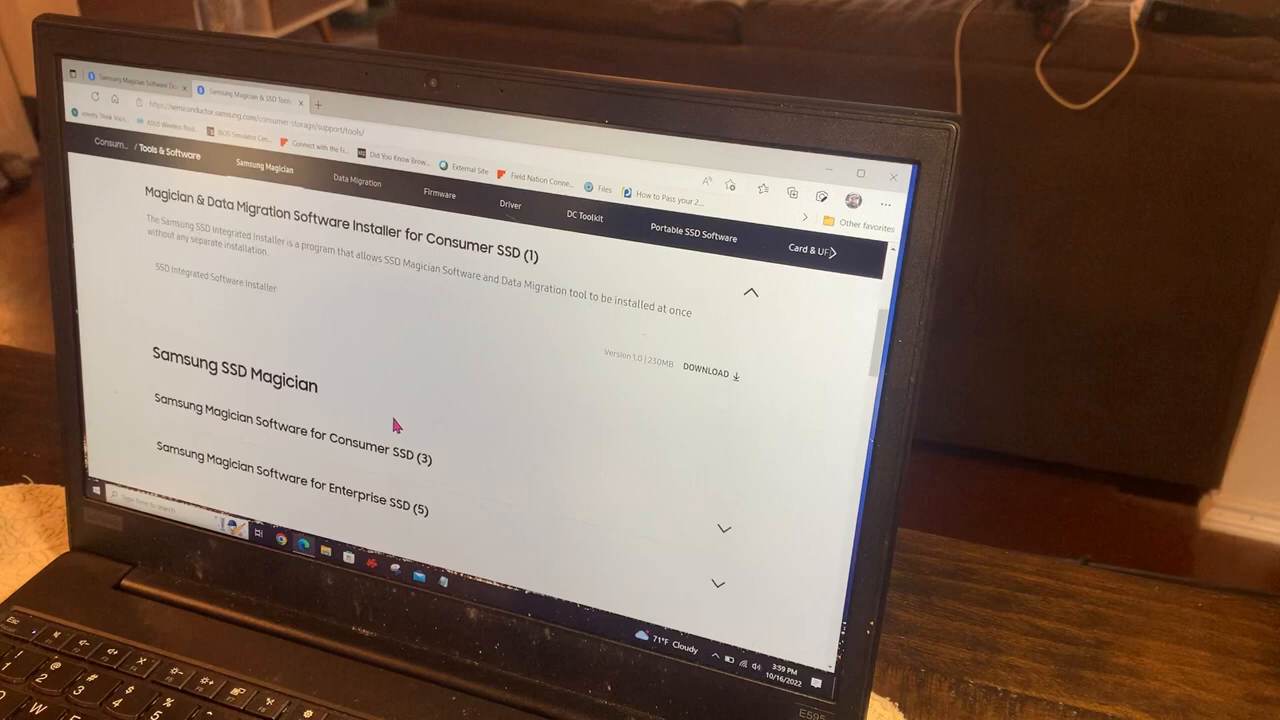
pyautogui.scroll(-3)
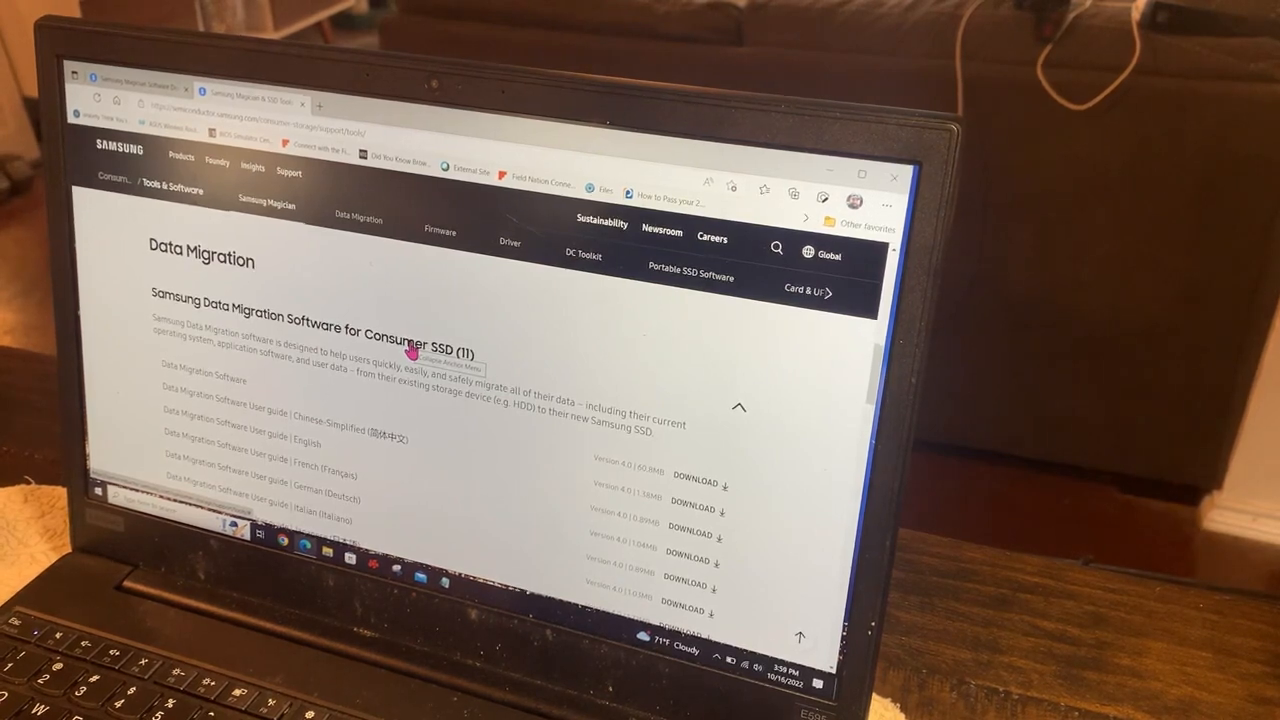
pyautogui.scroll(-3)
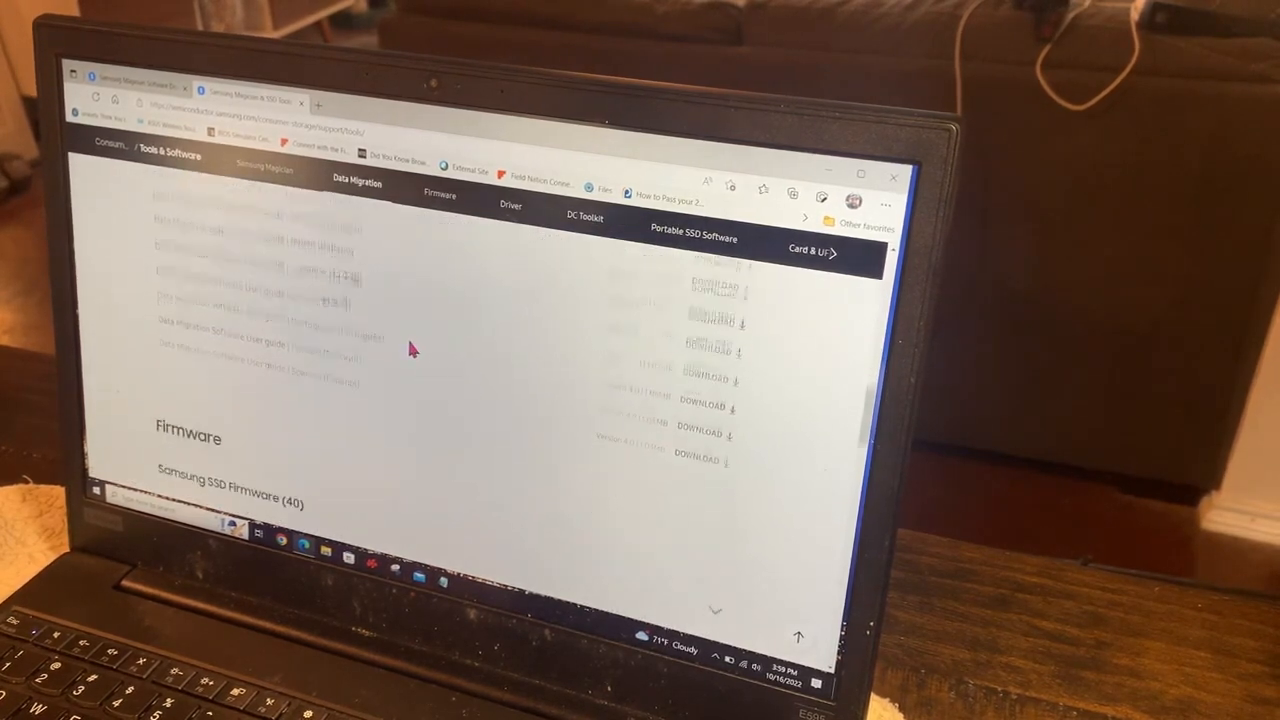
pyautogui.scroll(-3)
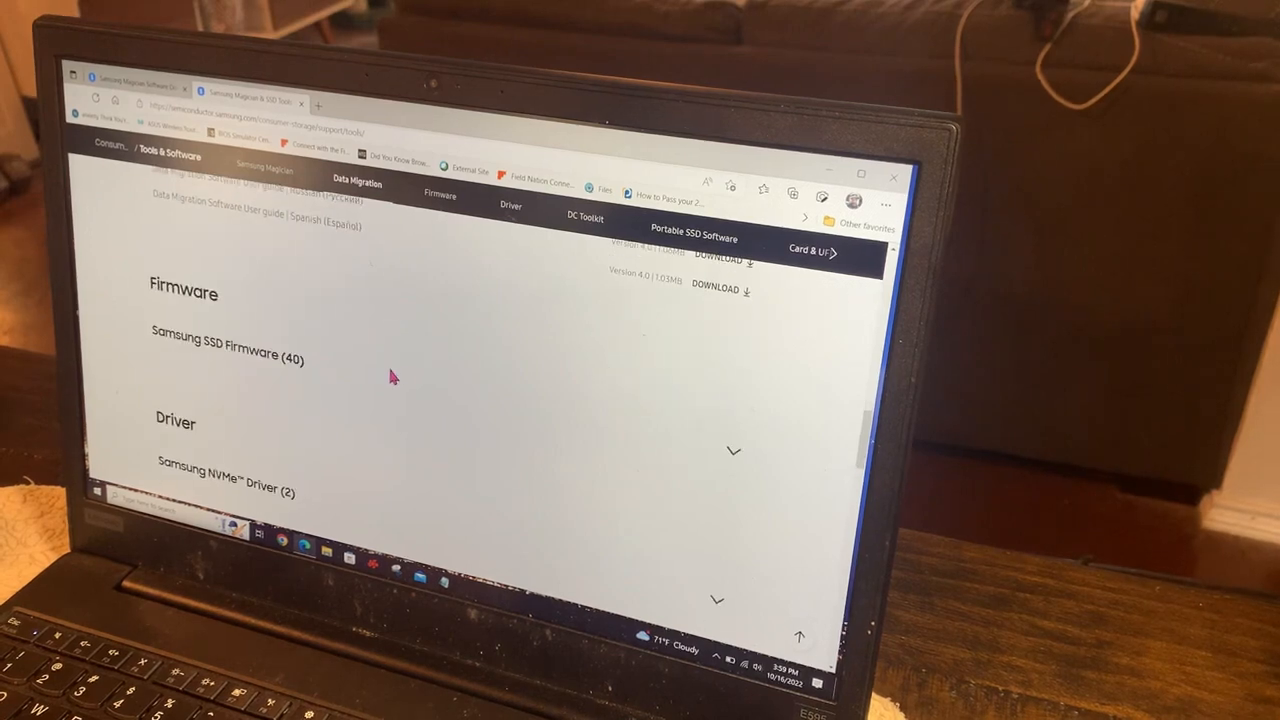
pyautogui.click(228, 358)
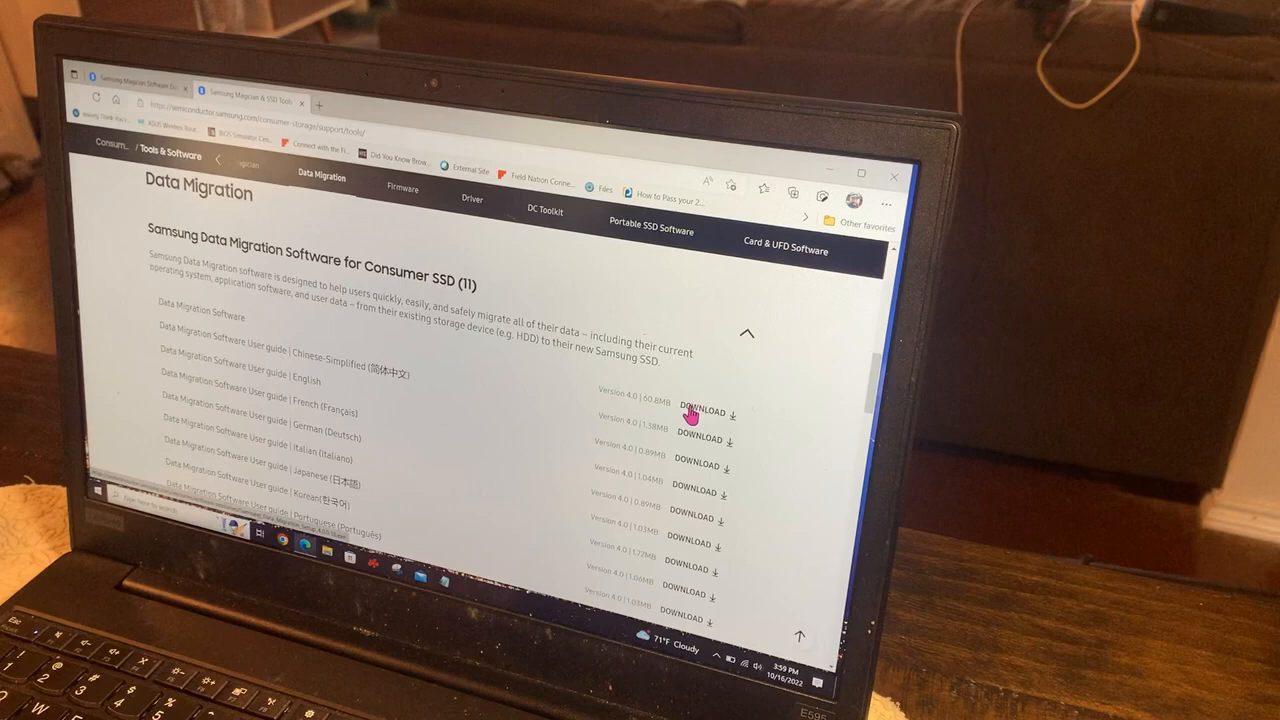
# Download the Data Migration installer and launch the downloaded setup file
pyautogui.click(700, 412)
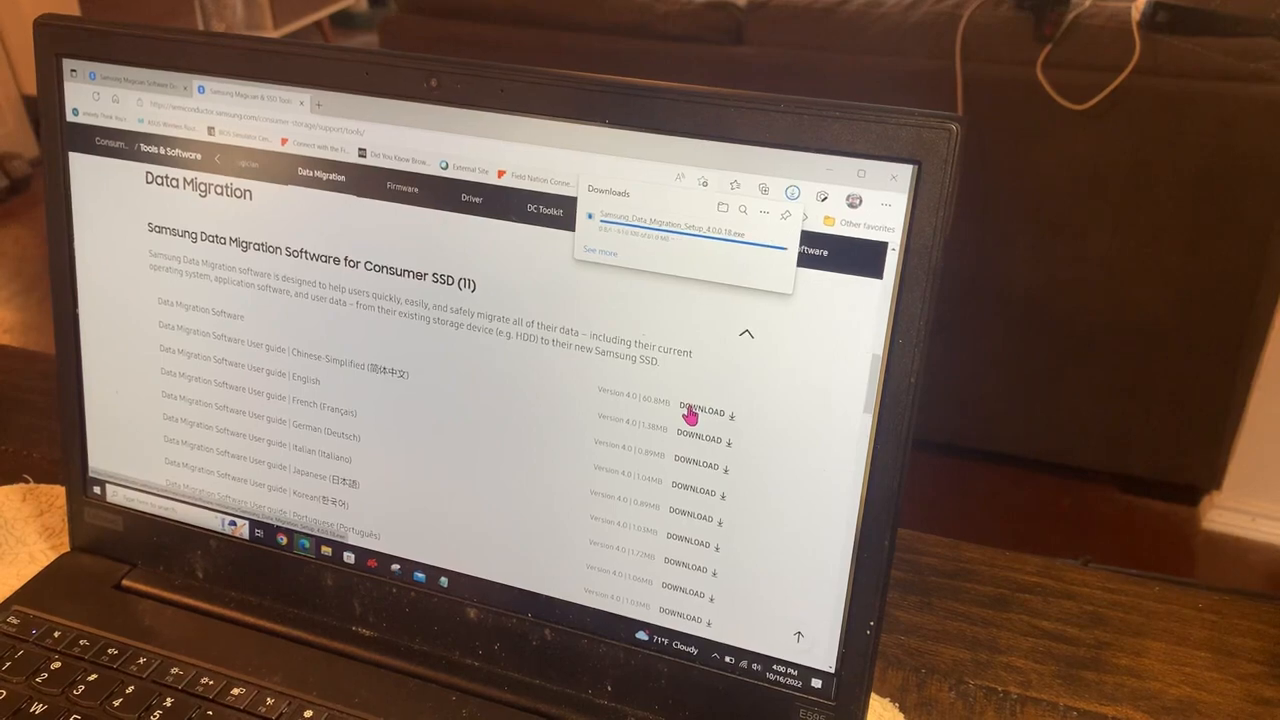
pyautogui.click(672, 230)
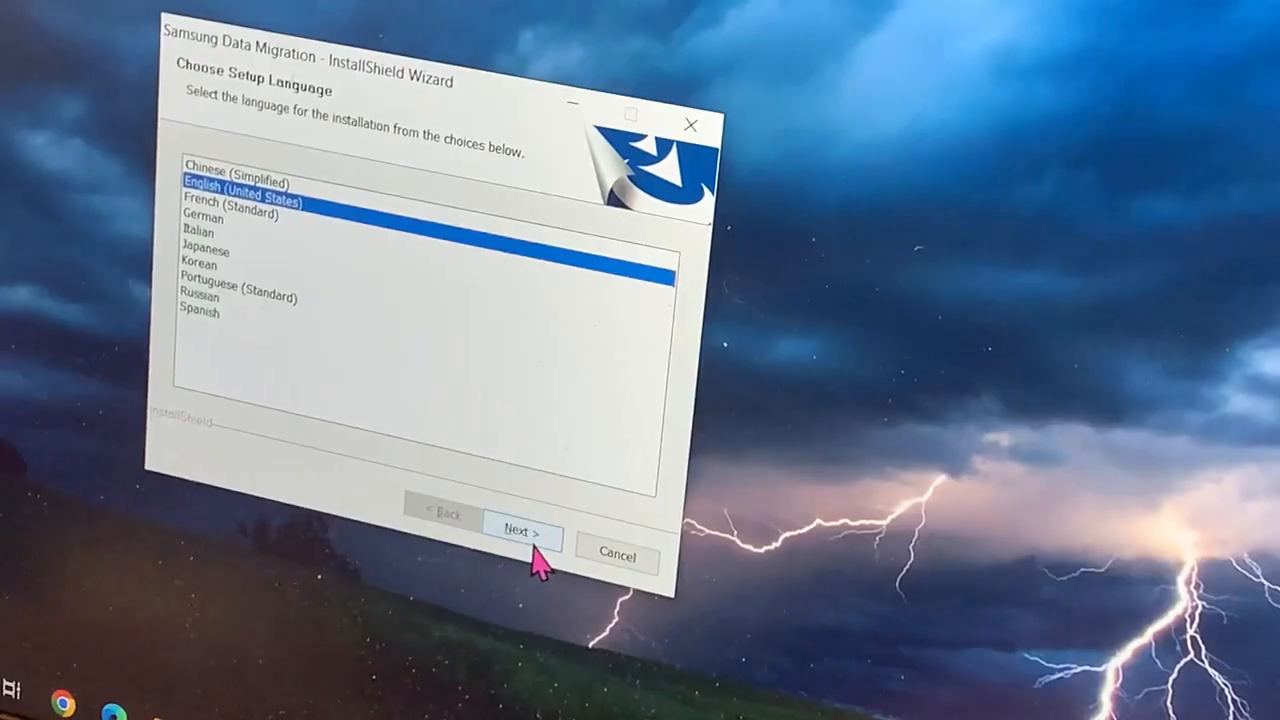
# Install Samsung Data Migration in English (United States), accepting the license, and finish the wizard
pyautogui.click(520, 532)
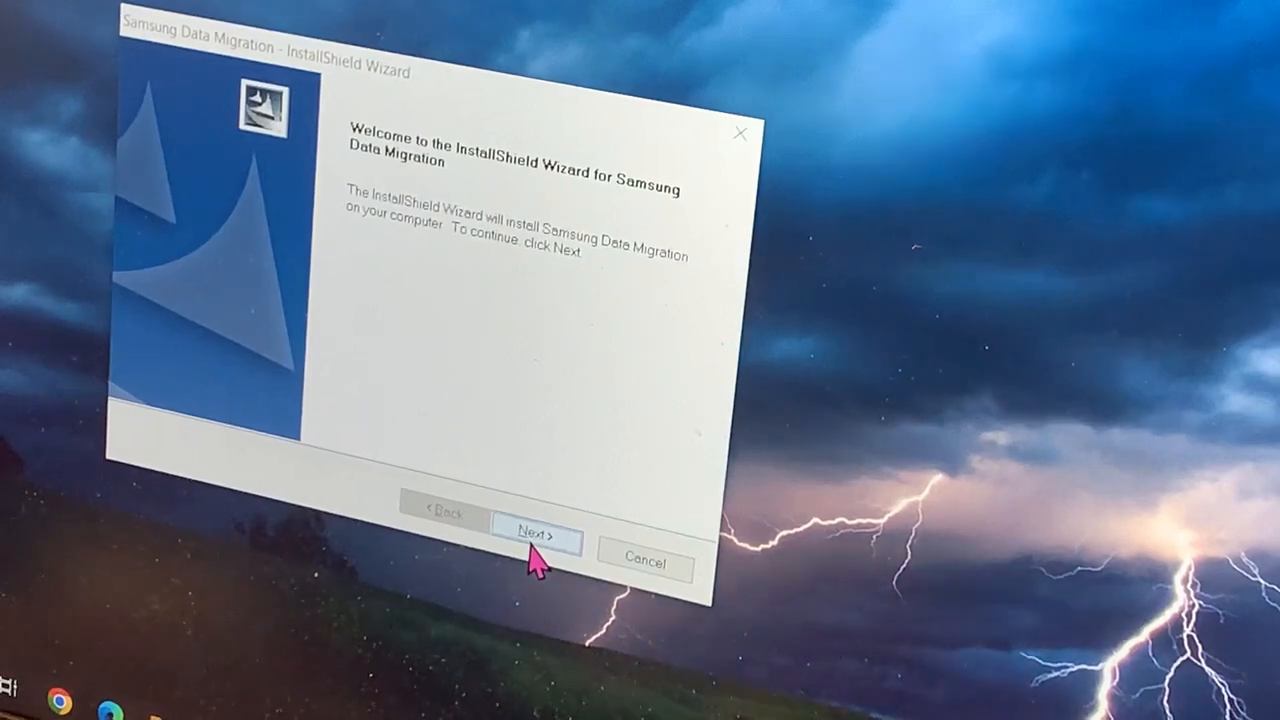
pyautogui.click(536, 532)
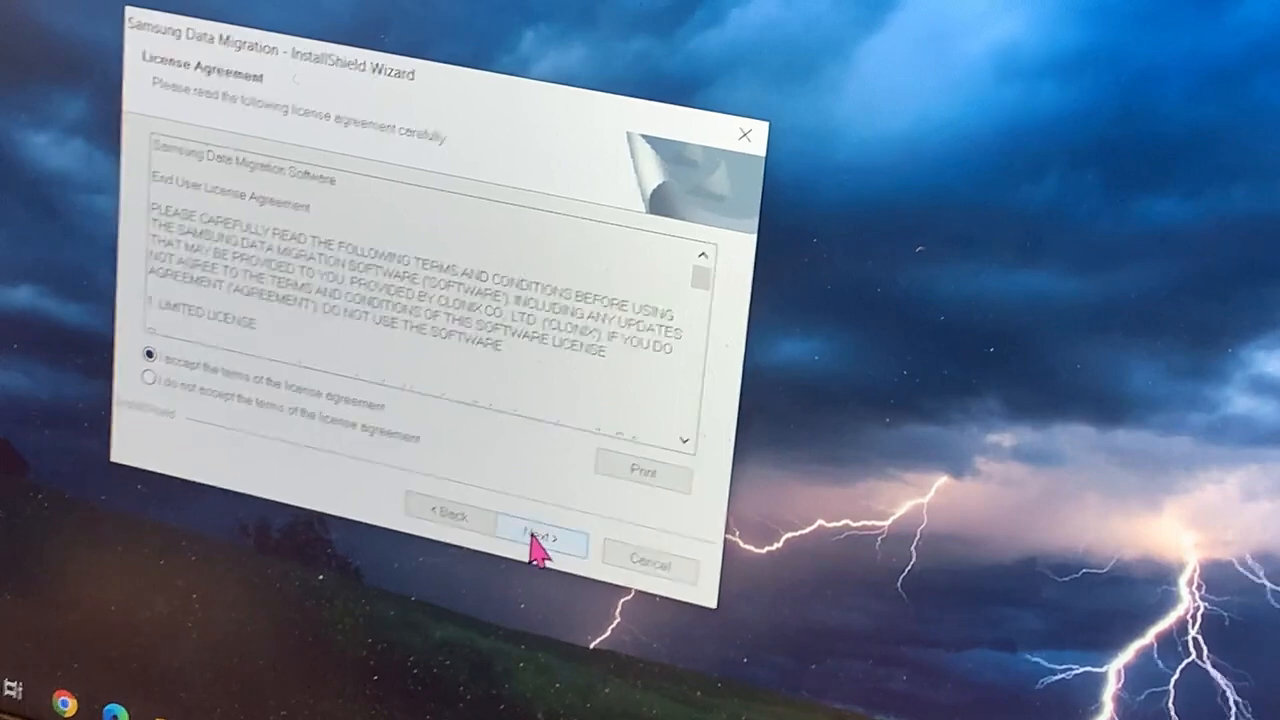
pyautogui.click(542, 544)
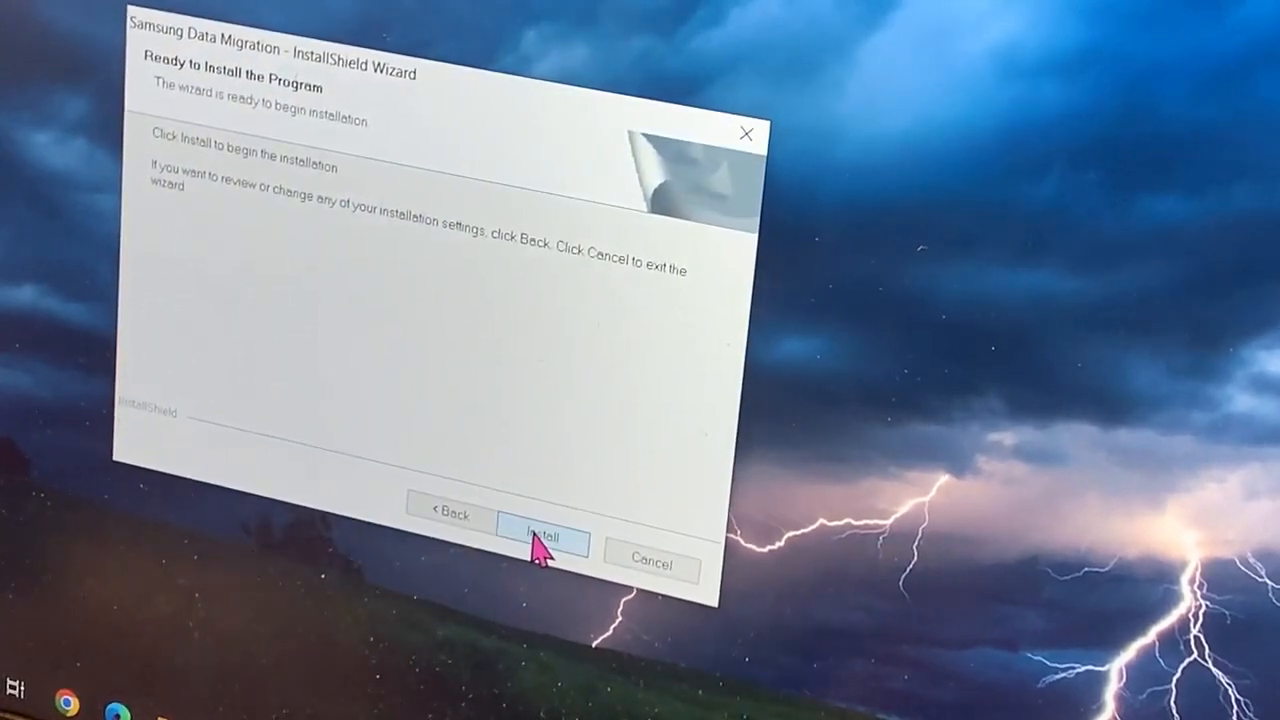
pyautogui.click(540, 540)
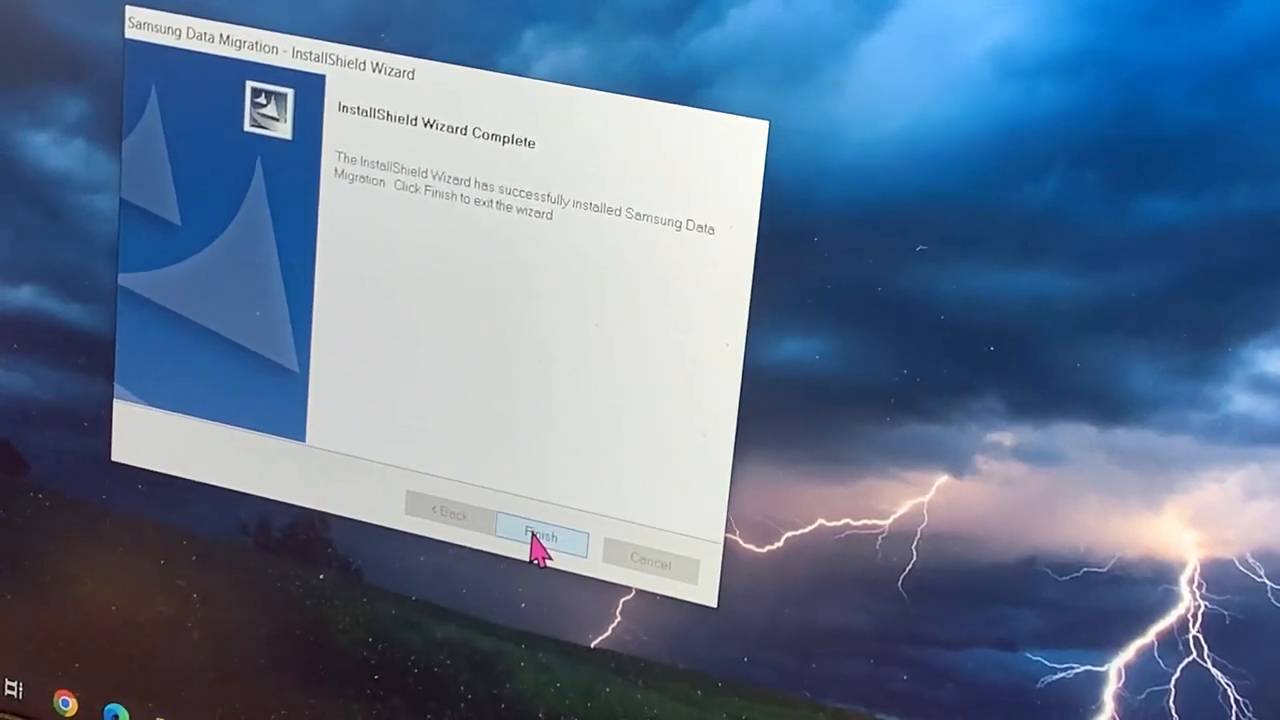
pyautogui.click(538, 536)
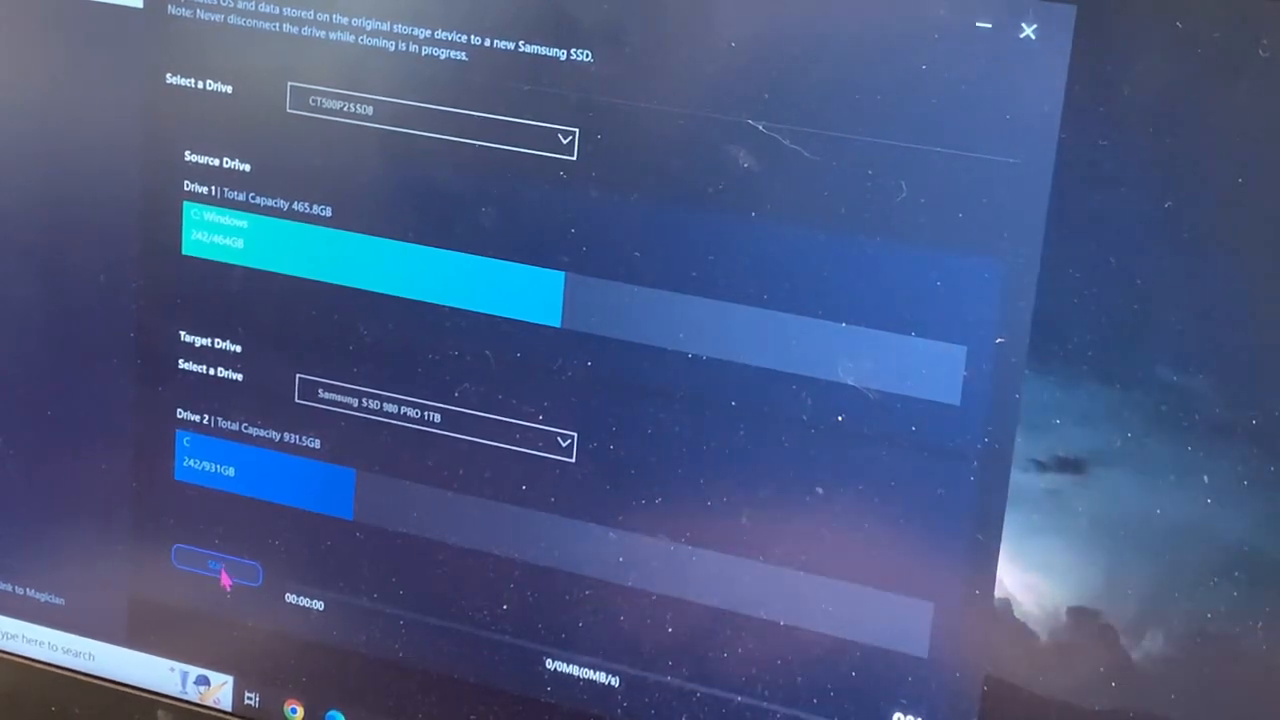
pyautogui.click(216, 570)
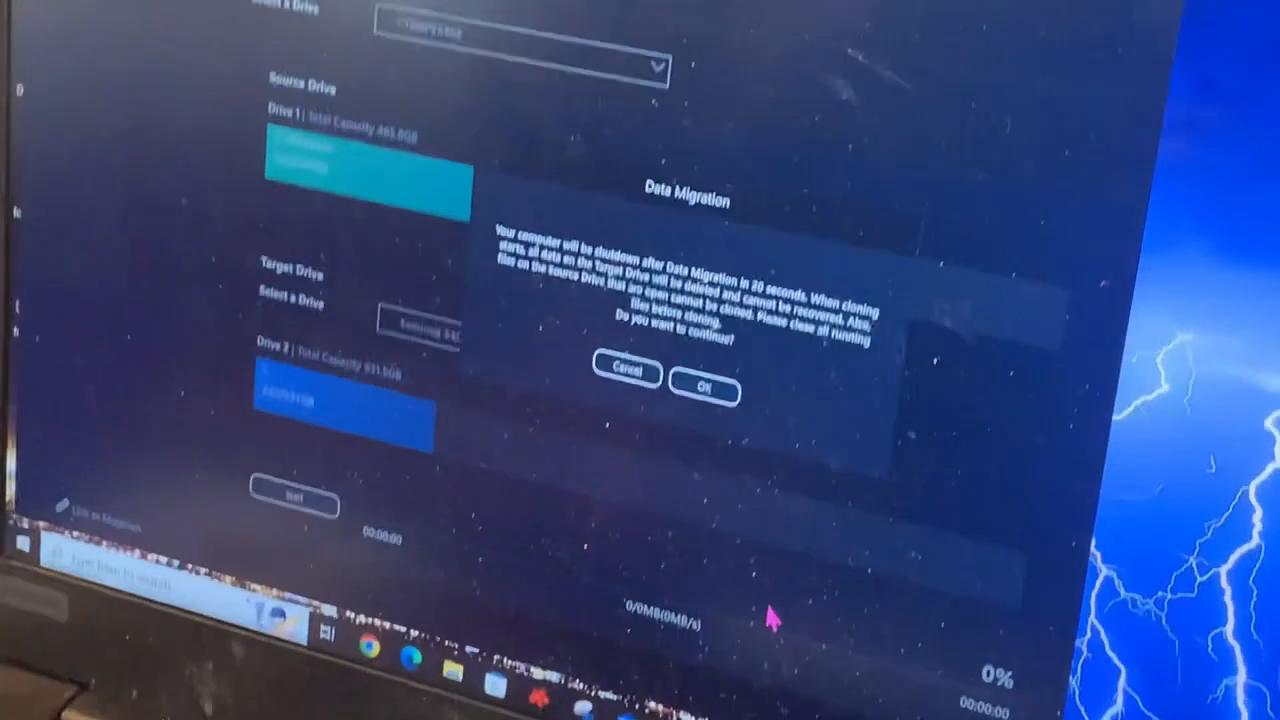
pyautogui.click(704, 388)
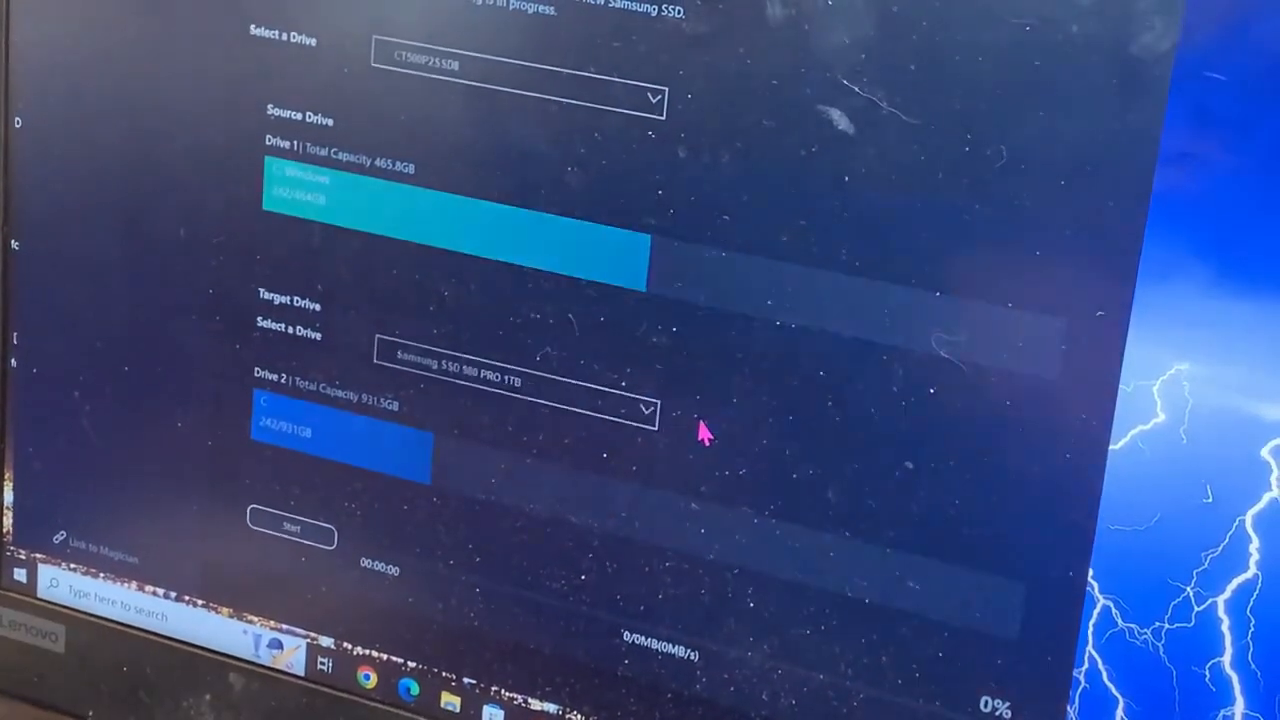